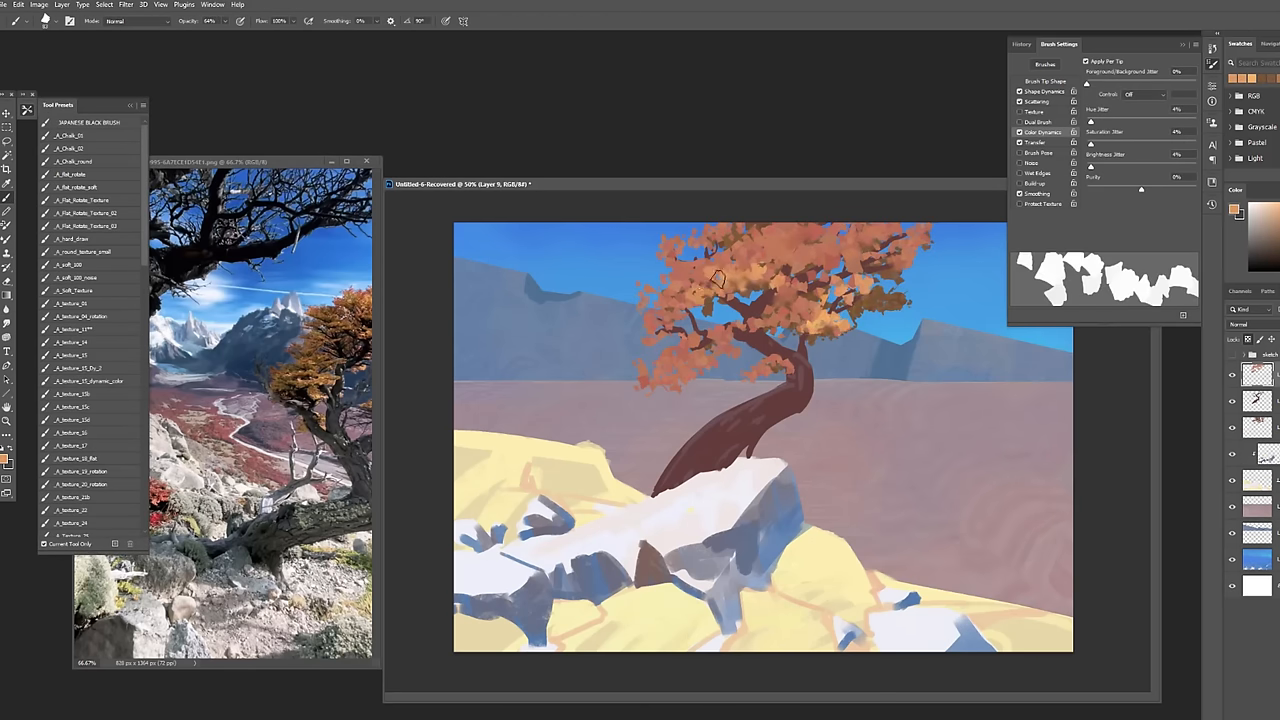
Adjust the brush dynamics slider so strokes become small, sparse dabs instead of chunky shapes.
{"action": "left_click_drag", "start_coordinate": [720, 278], "coordinate": [884, 232]}
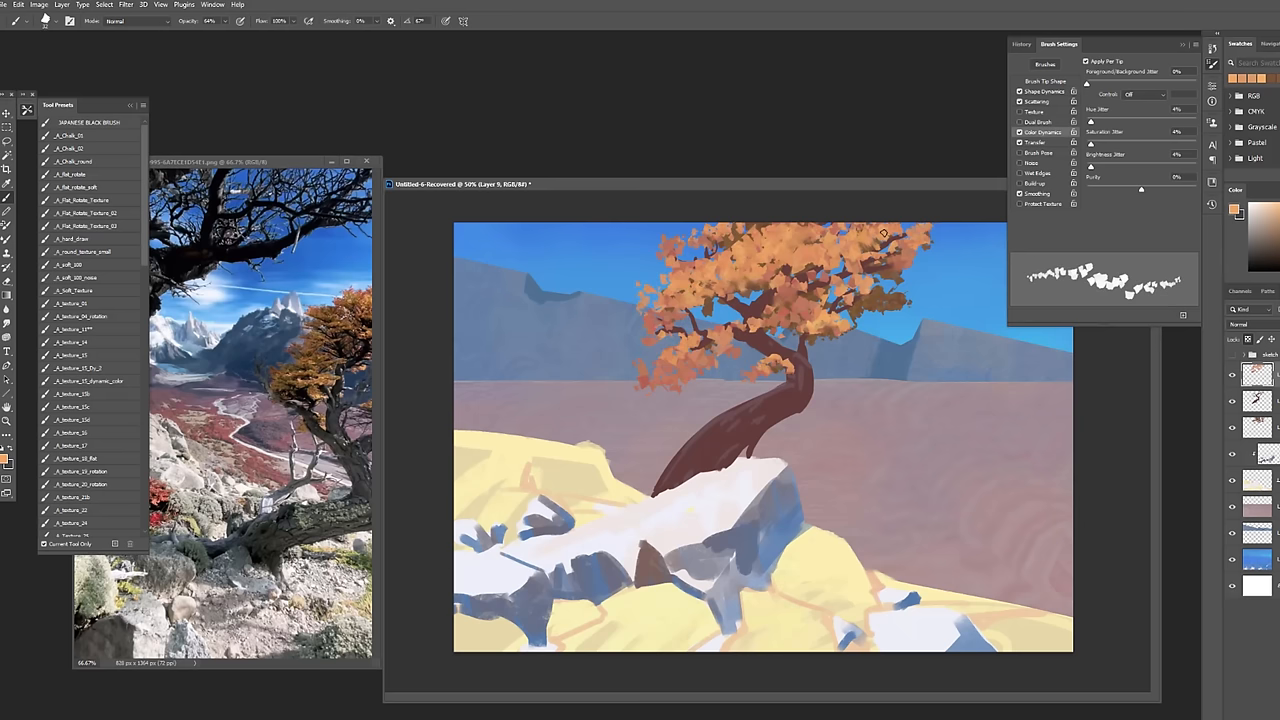